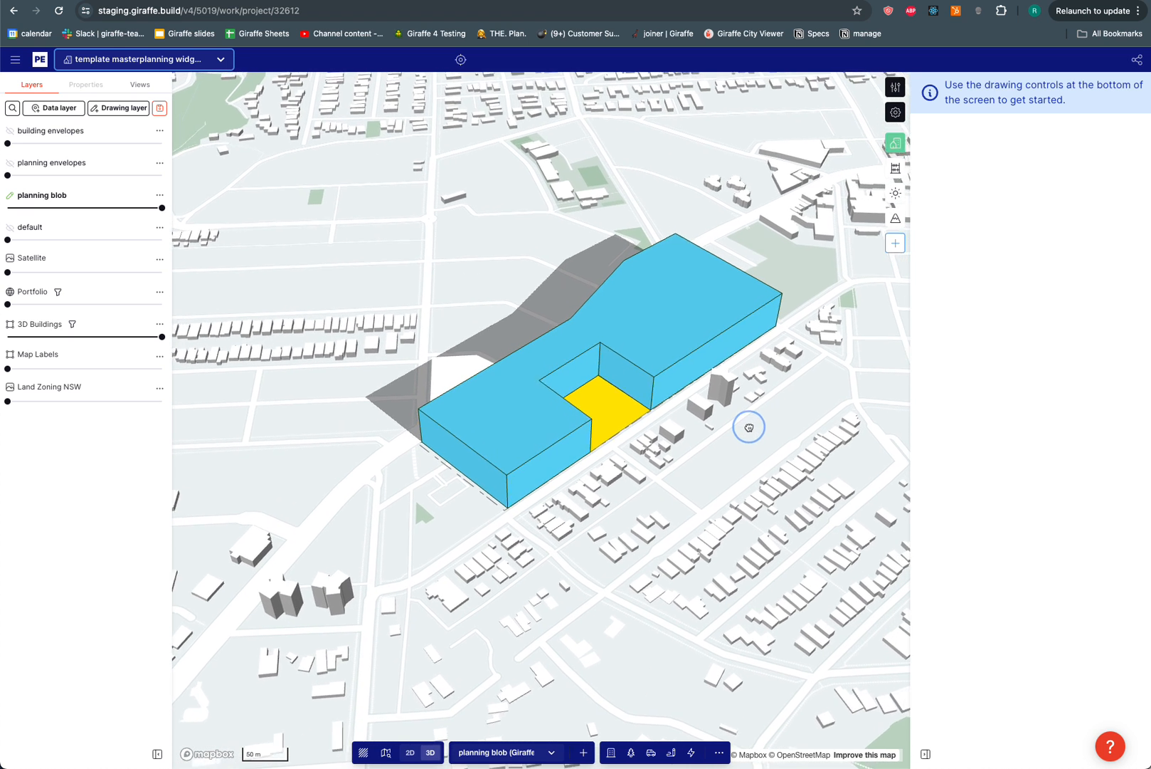
Step: Inspect the planning blob's properties, then swap it for the planning envelopes layer
{"action": "left_click_drag", "start_coordinate": [749, 427], "coordinate": [765, 415]}
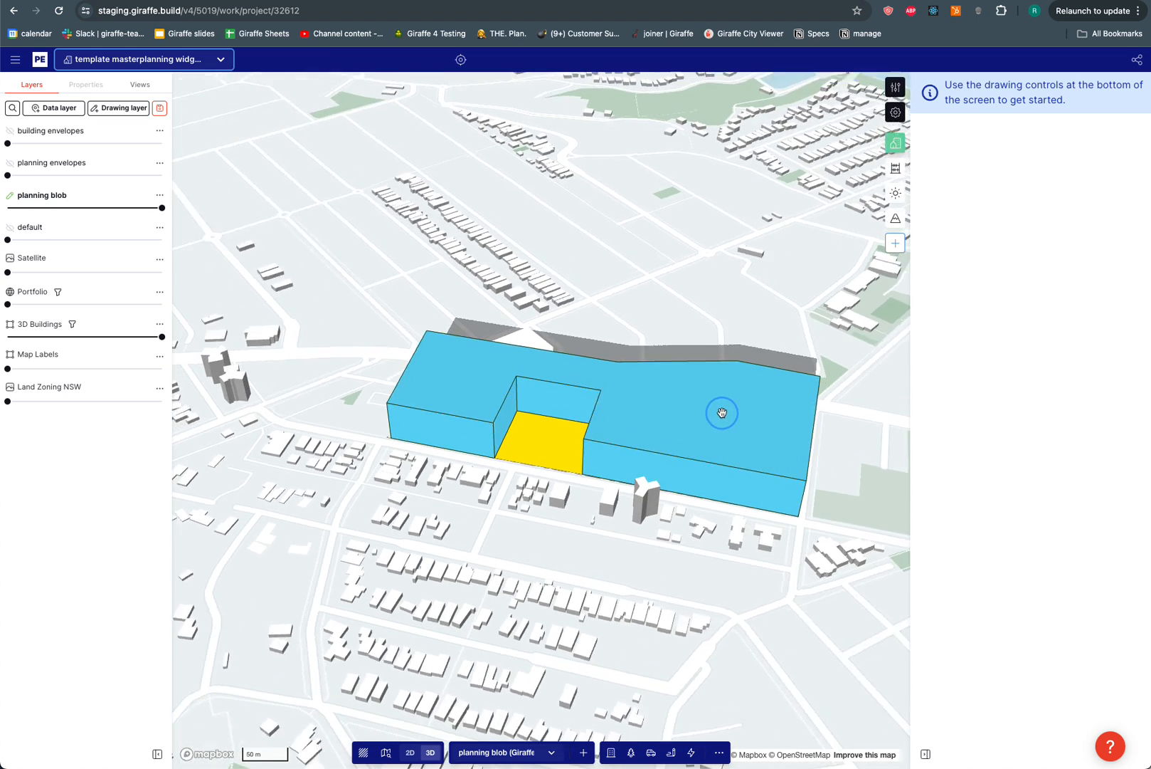
{"action": "left_click", "coordinate": [722, 412]}
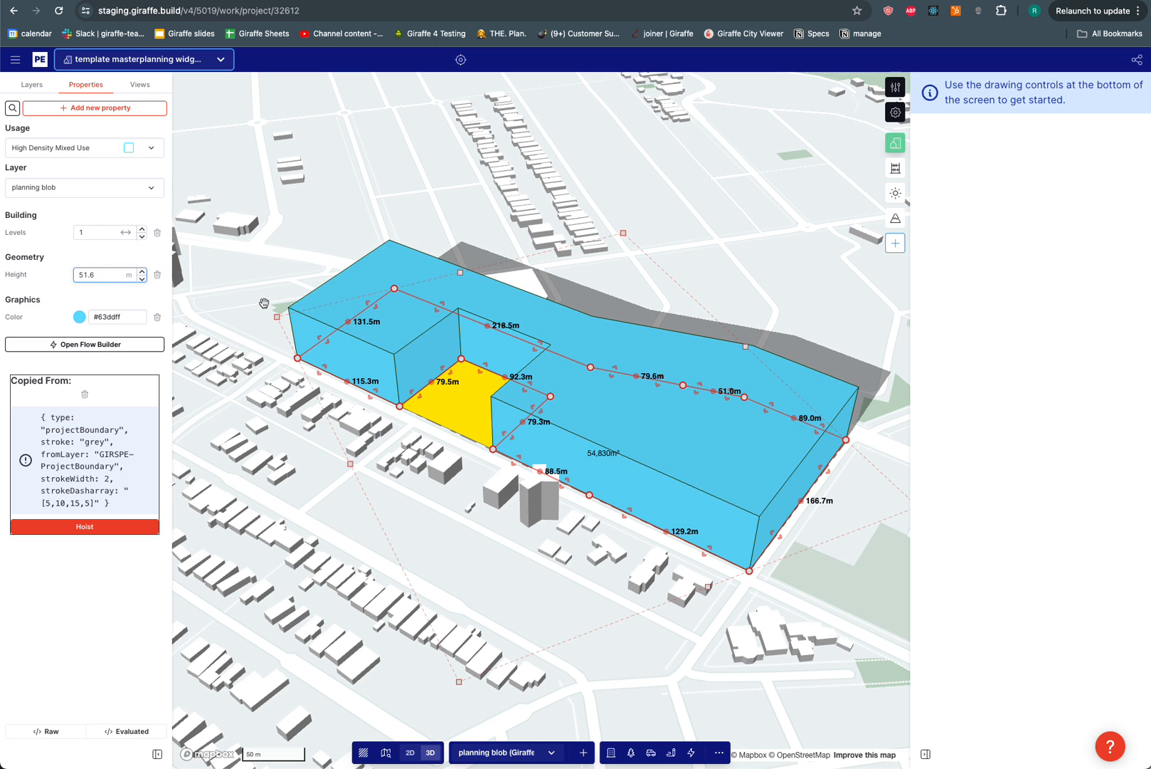
{"action": "left_click", "coordinate": [31, 85]}
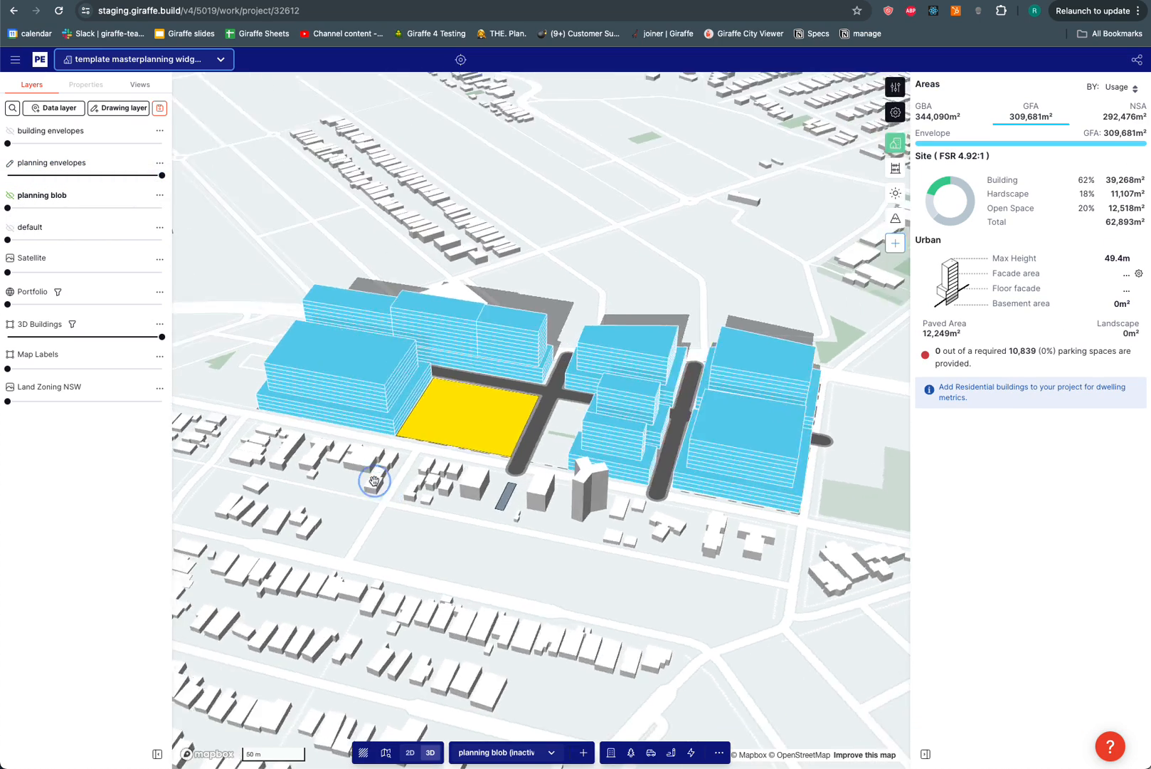
Step: Stretch the envelope beside the tower outward to 324,262 m² GFA, then hide planning envelopes
{"action": "left_click", "coordinate": [369, 482]}
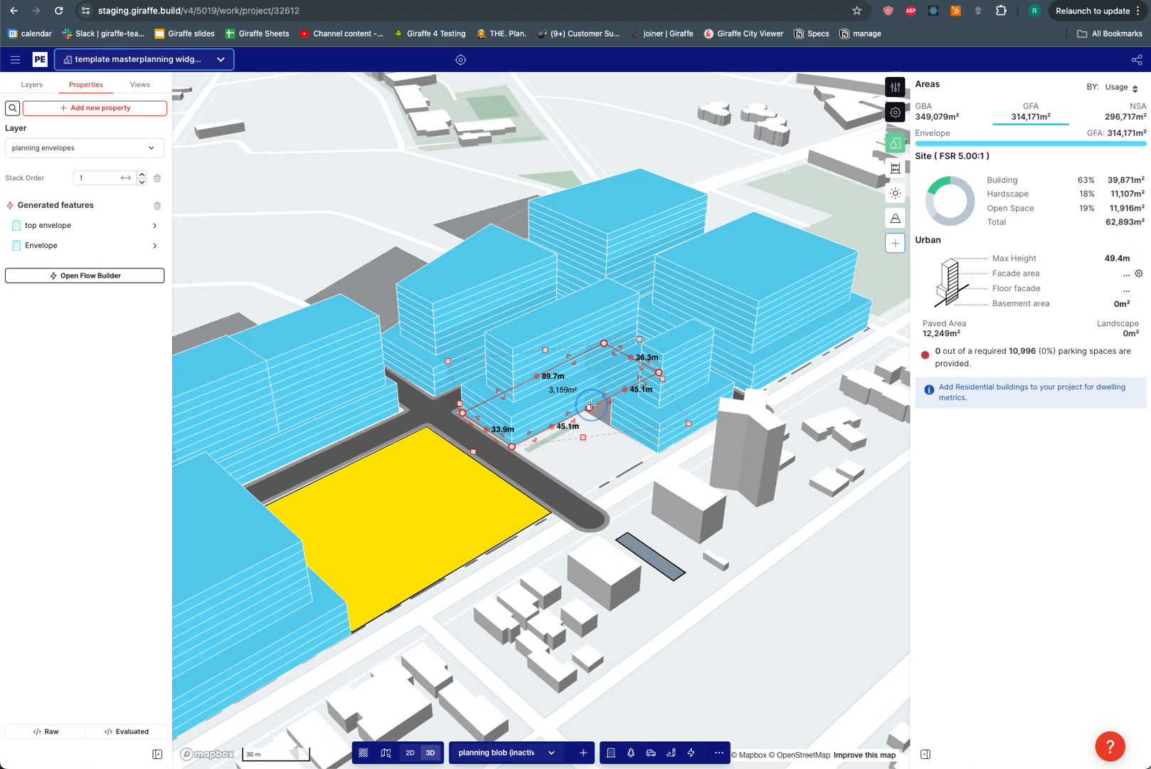
{"action": "left_click_drag", "start_coordinate": [588, 405], "coordinate": [601, 491]}
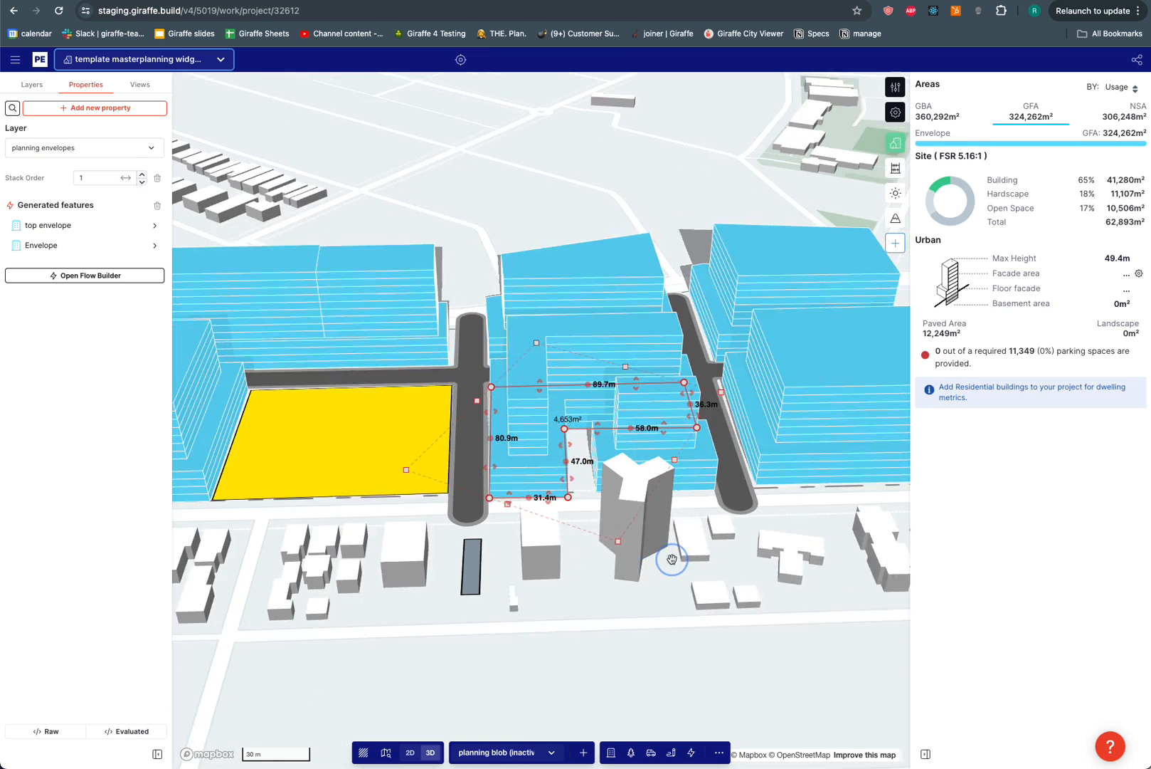
{"action": "left_click", "coordinate": [30, 84]}
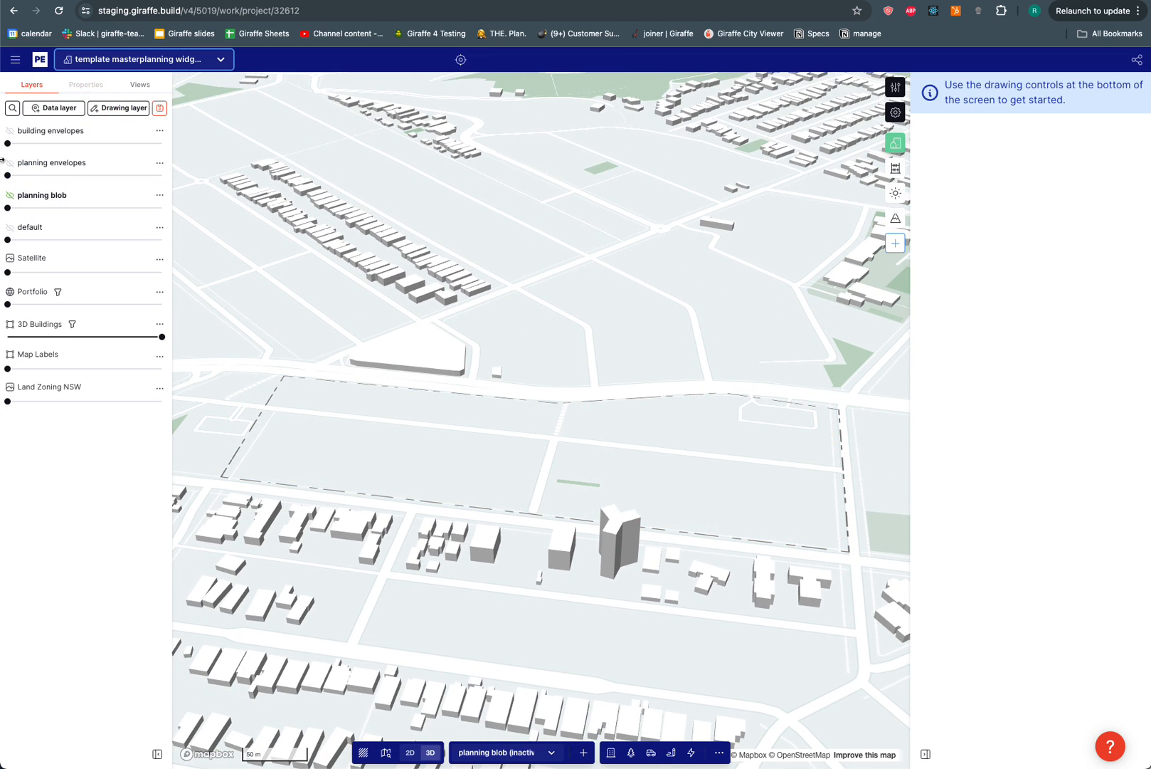
Step: Turn on the building envelopes layer showing residential, retail and commercial buildings around a park
{"action": "left_click", "coordinate": [10, 148]}
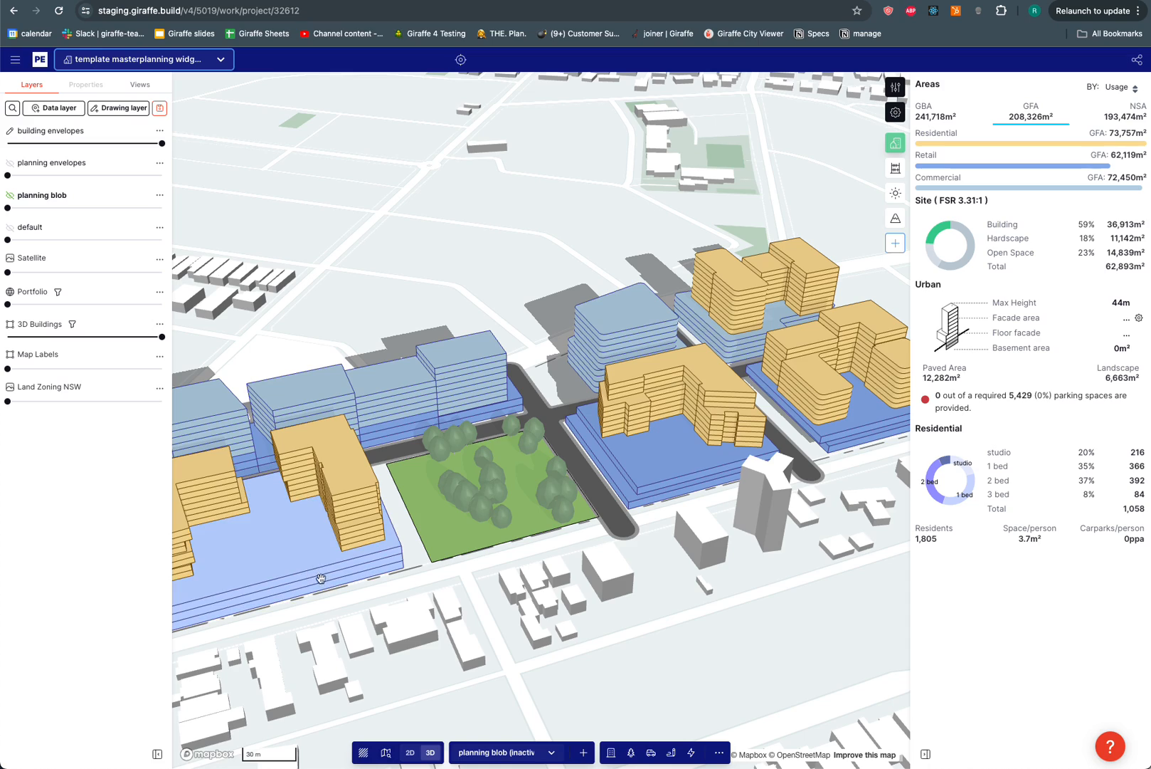
{"action": "mouse_move", "coordinate": [534, 595]}
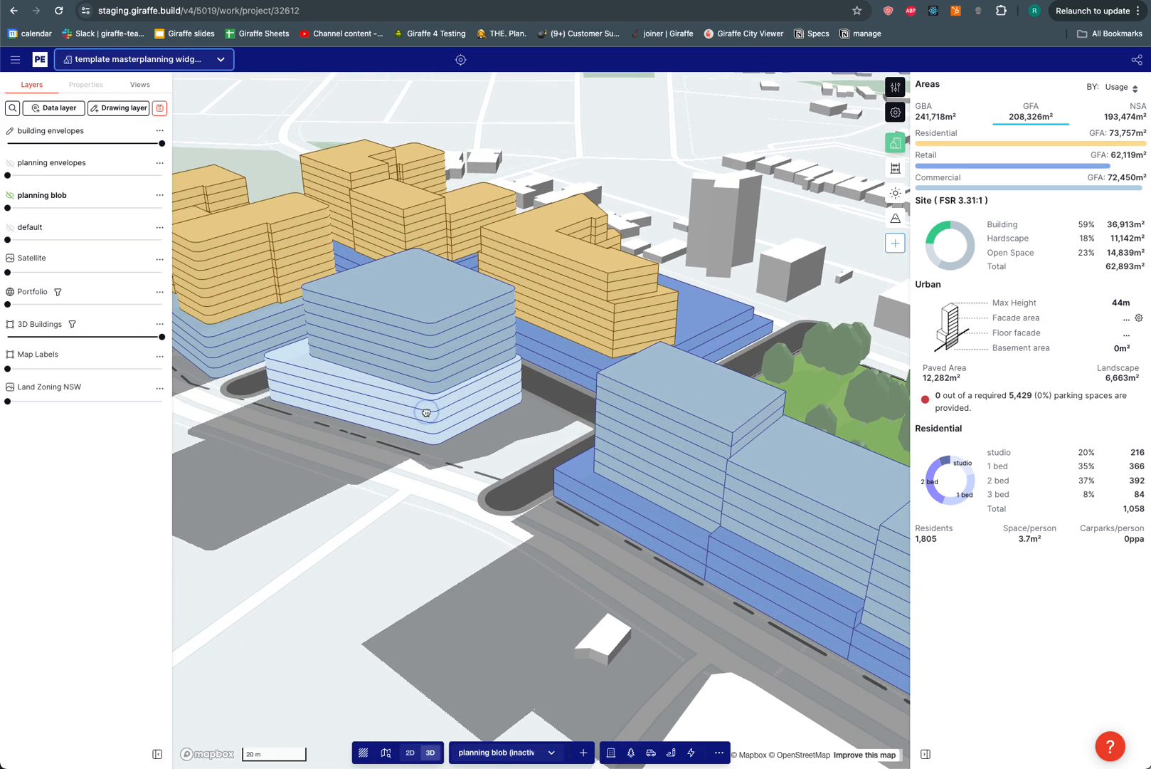
Step: Reshape the corner commercial building, lifting commercial GFA to 74,593 m² and total to 210,469 m²
{"action": "left_click", "coordinate": [426, 409]}
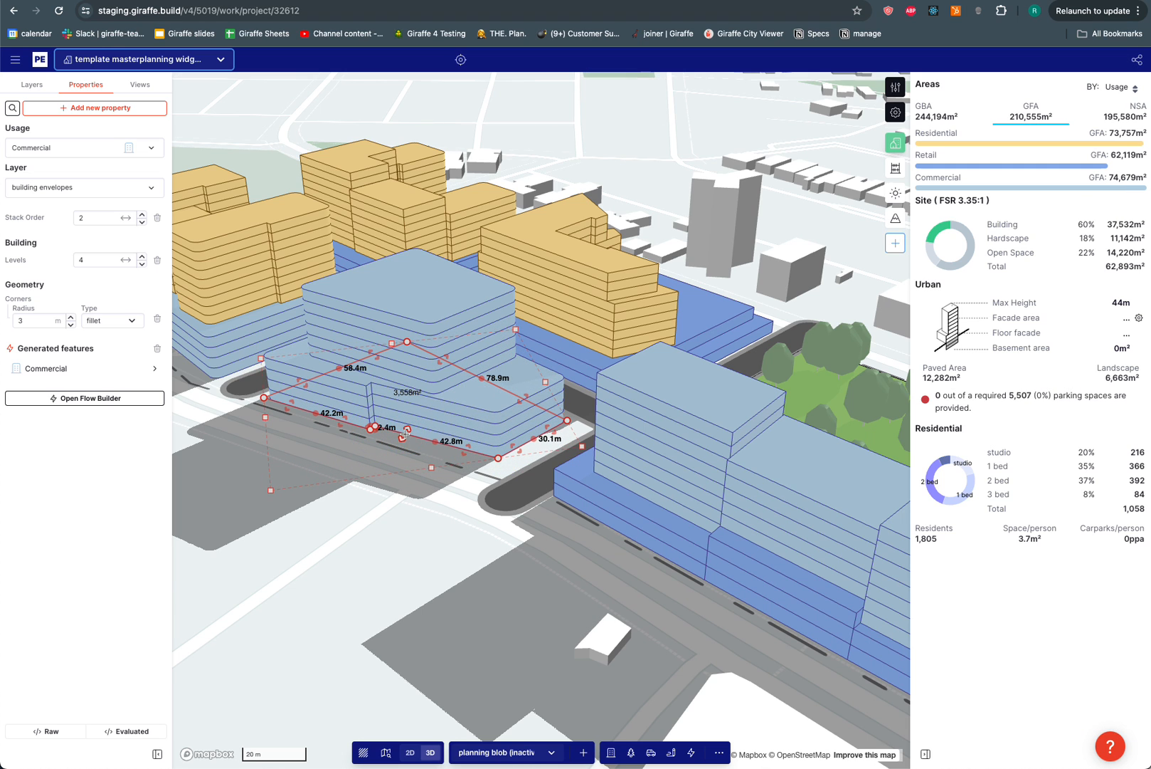
{"action": "left_click", "coordinate": [30, 85]}
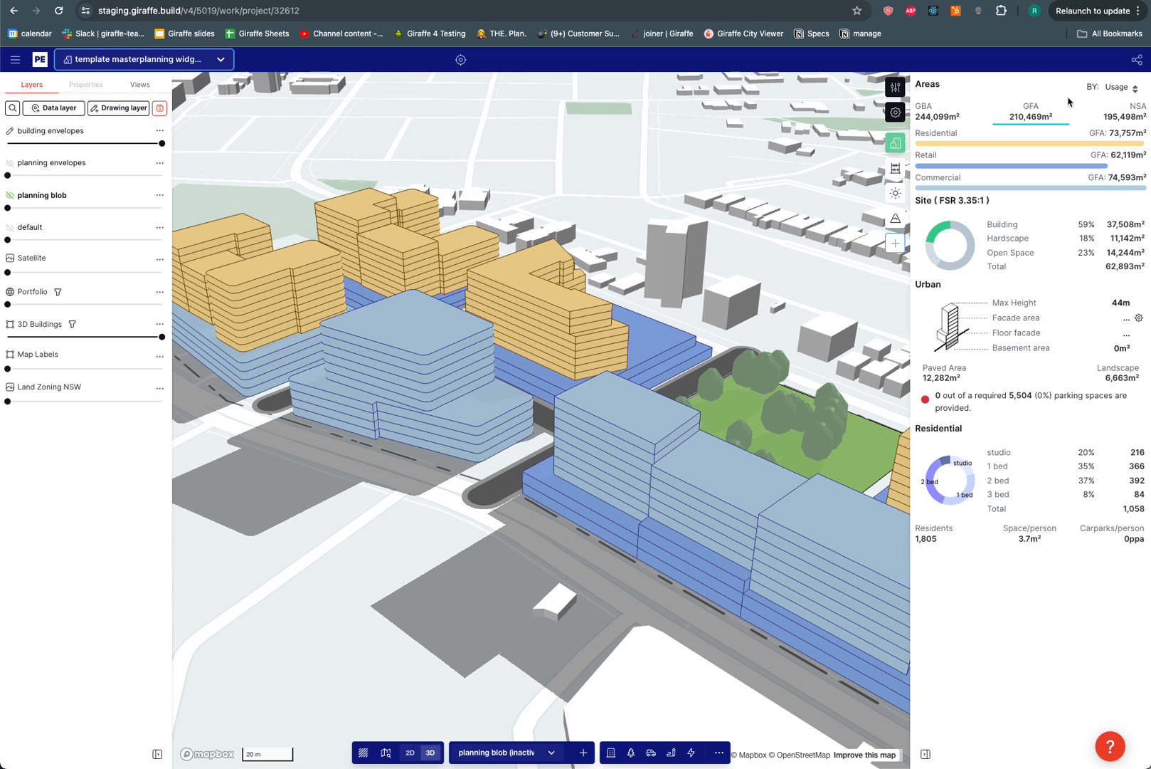